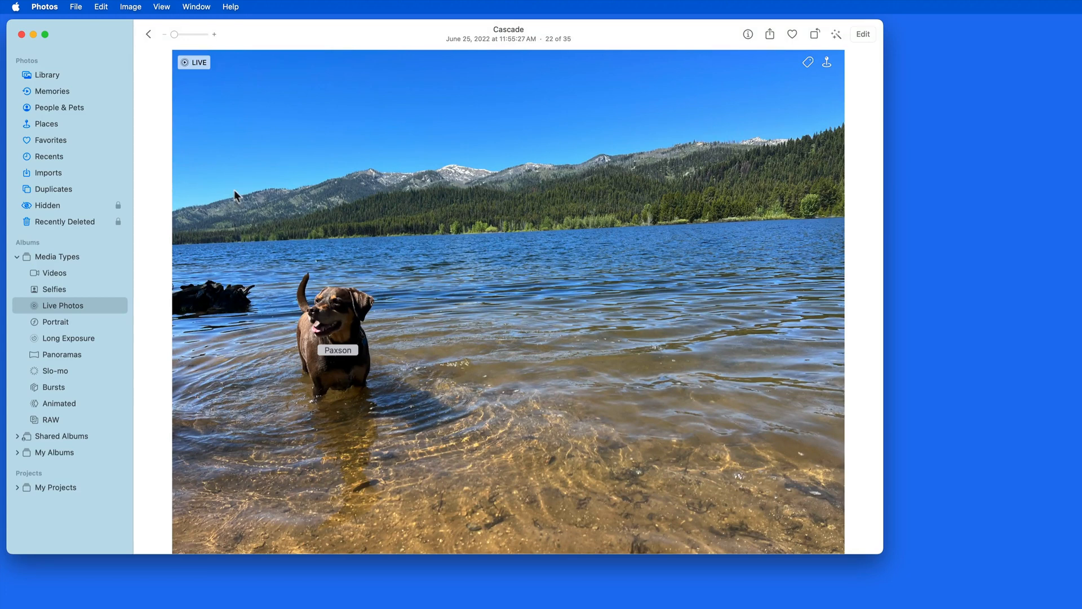
{"action": "mouse_move", "coordinate": [212, 147]}
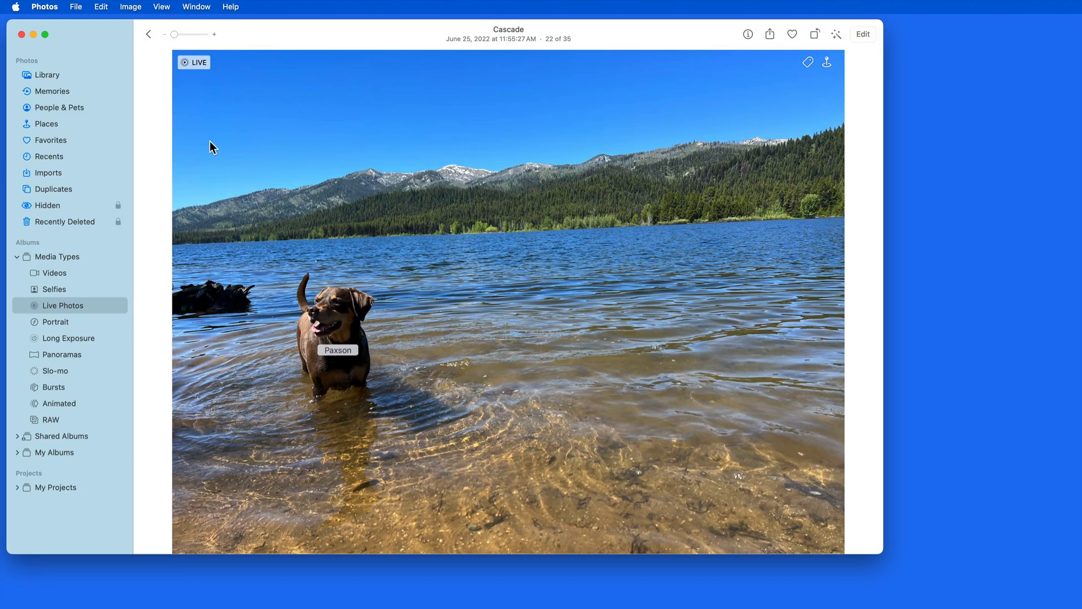
{"action": "mouse_move", "coordinate": [187, 79]}
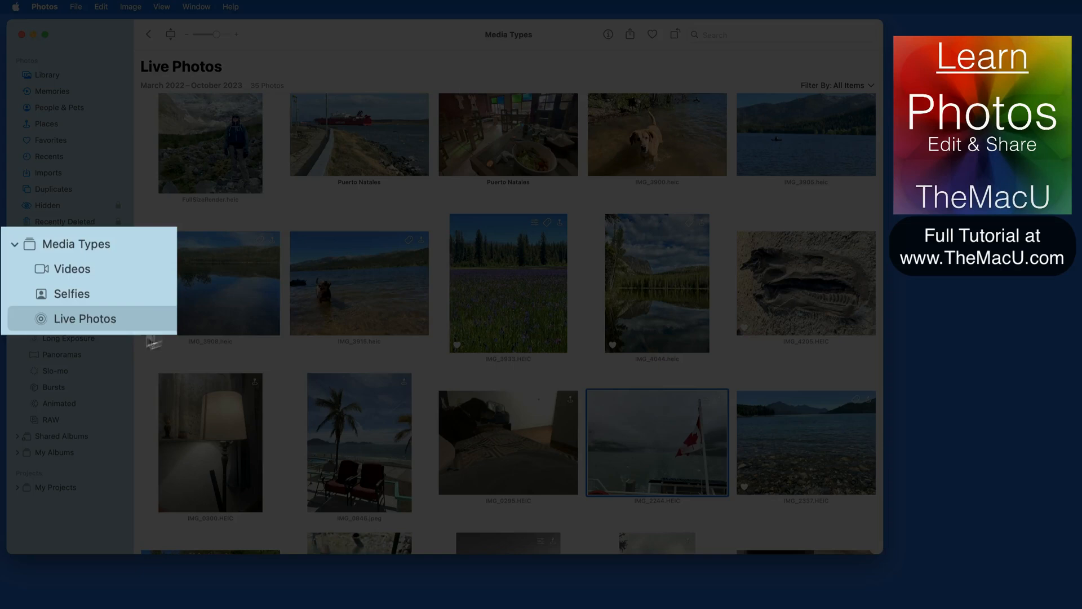
{"action": "mouse_move", "coordinate": [607, 391]}
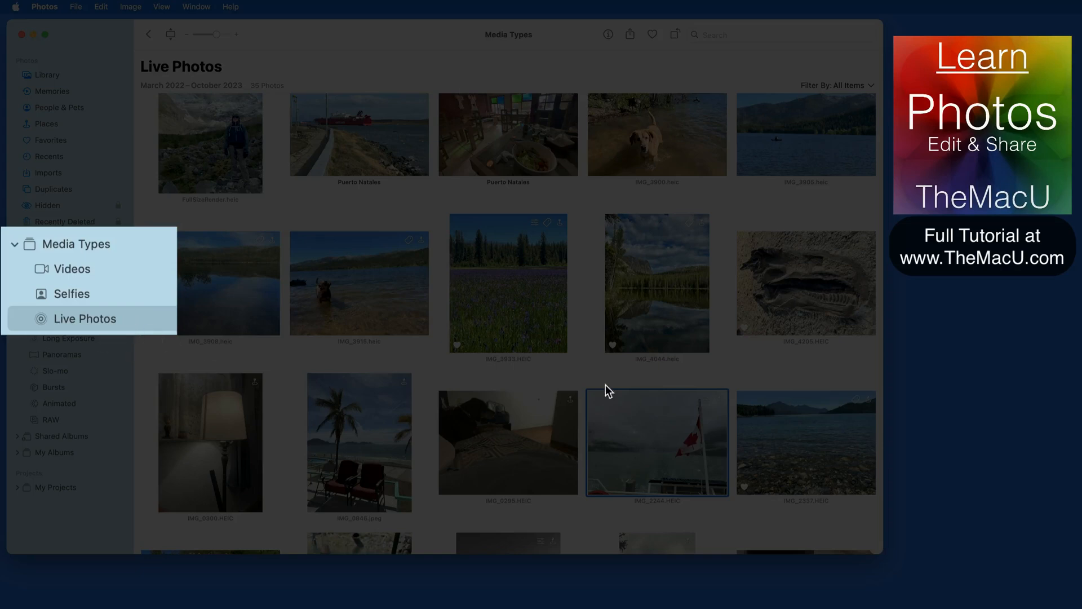
Open the Canadian flag ferry photo full-size and play its Live motion
{"action": "double_click", "coordinate": [656, 442]}
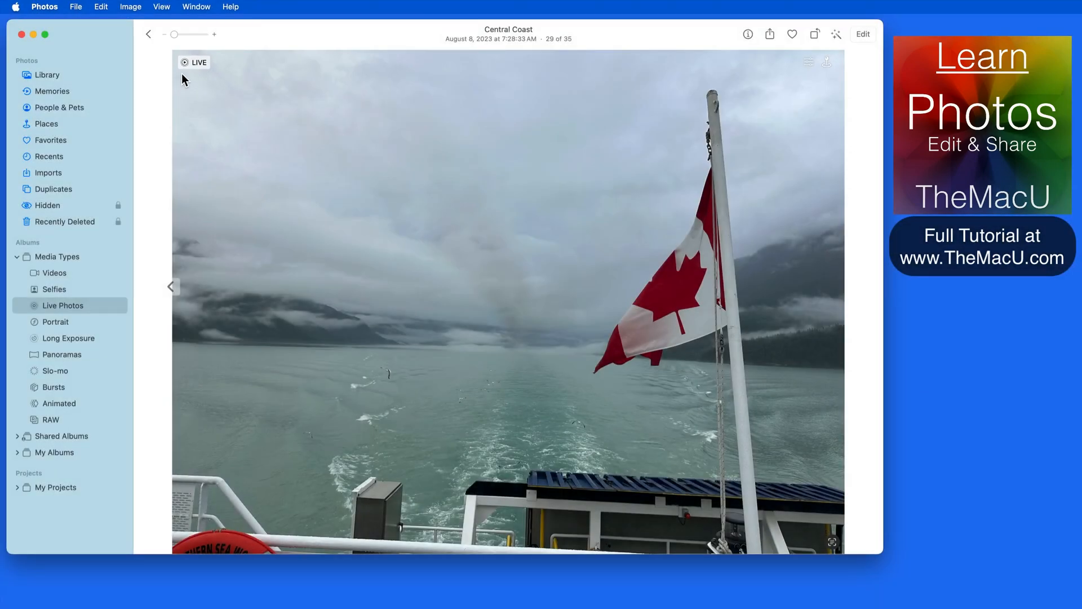
{"action": "left_click", "coordinate": [195, 62]}
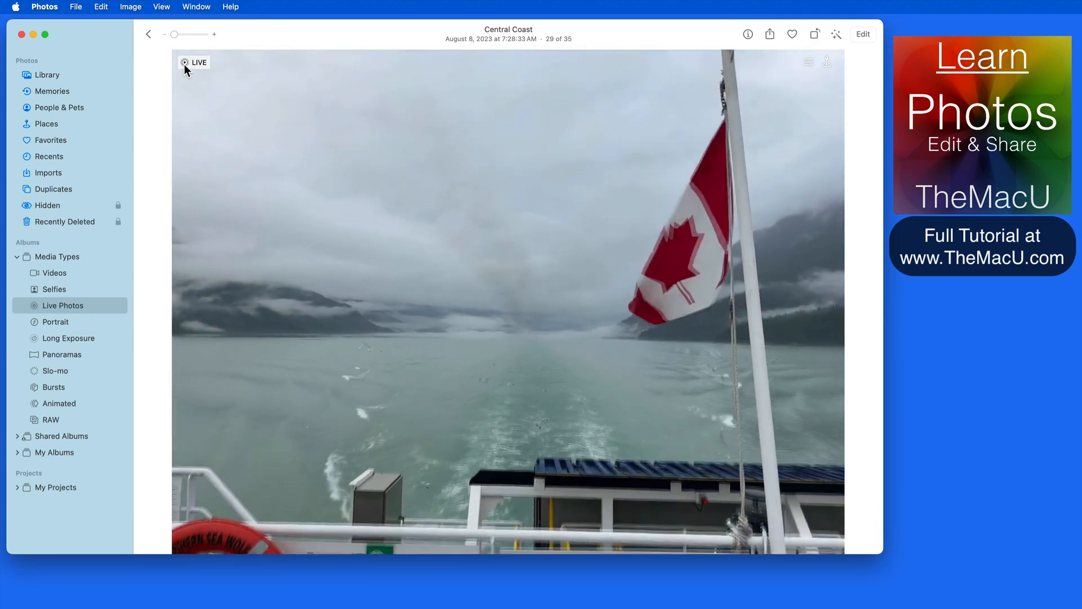
Enter editing on the flag Live Photo and trim its ends
{"action": "left_click", "coordinate": [862, 34]}
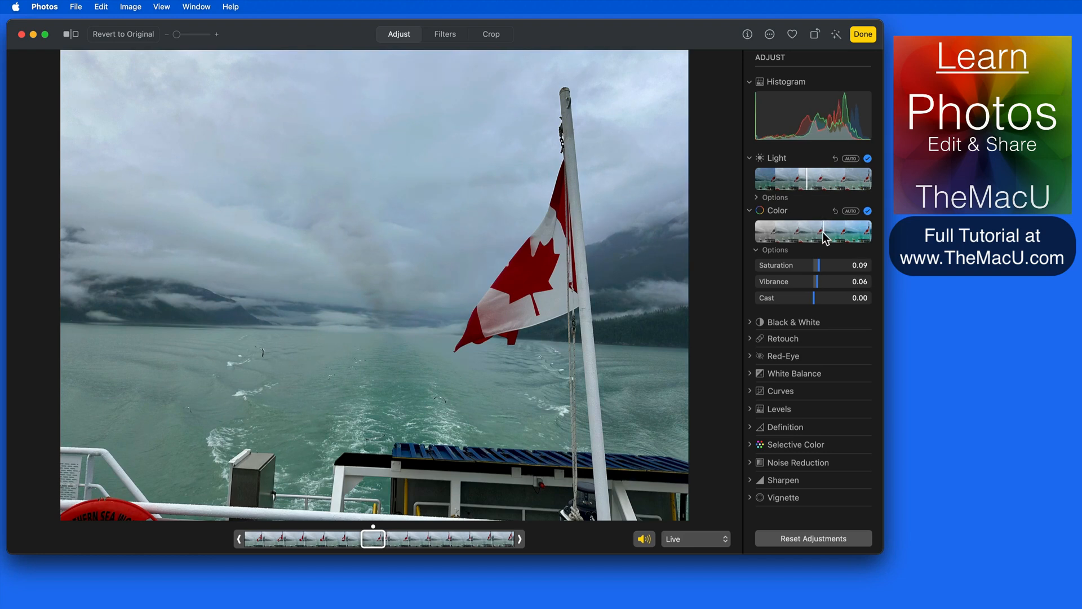
{"action": "left_click_drag", "start_coordinate": [816, 282], "coordinate": [819, 282]}
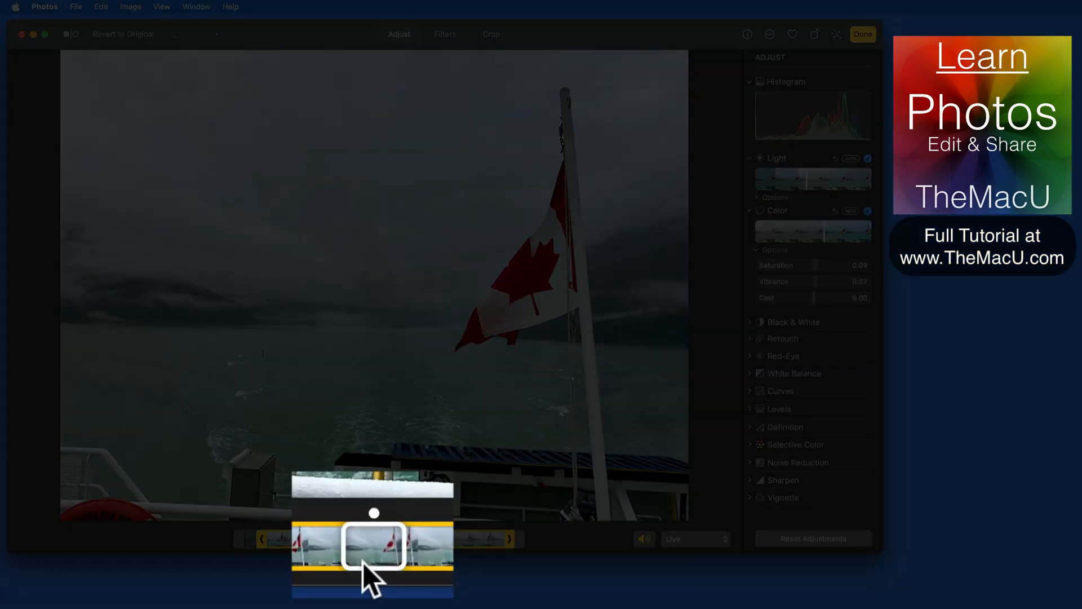
Scrub the filmstrip and settle on a new key photo frame
{"action": "left_click_drag", "start_coordinate": [372, 539], "coordinate": [406, 538]}
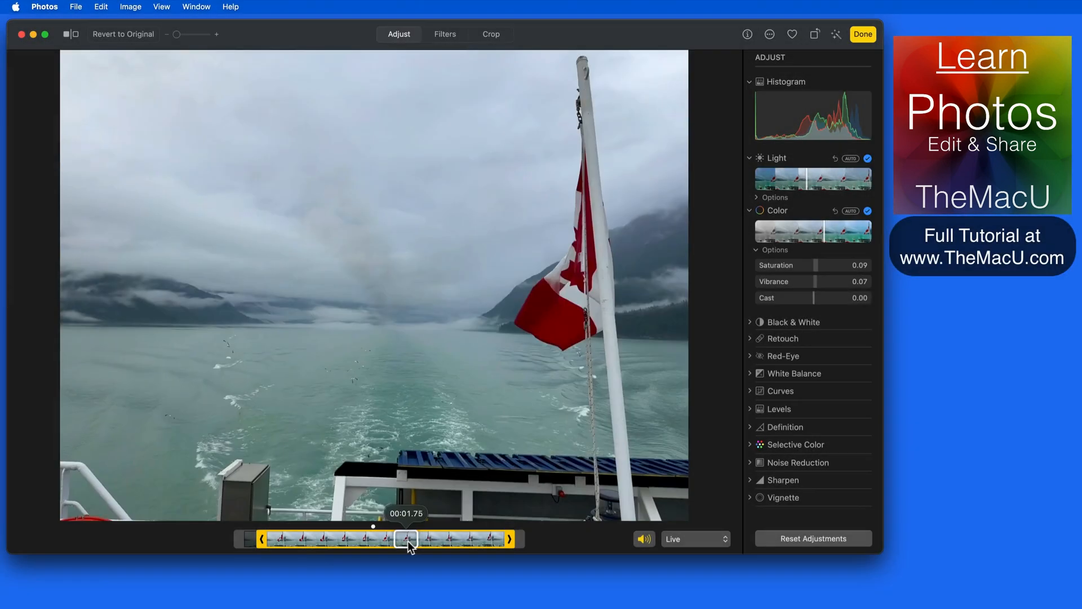
{"action": "left_click_drag", "start_coordinate": [407, 539], "coordinate": [352, 539]}
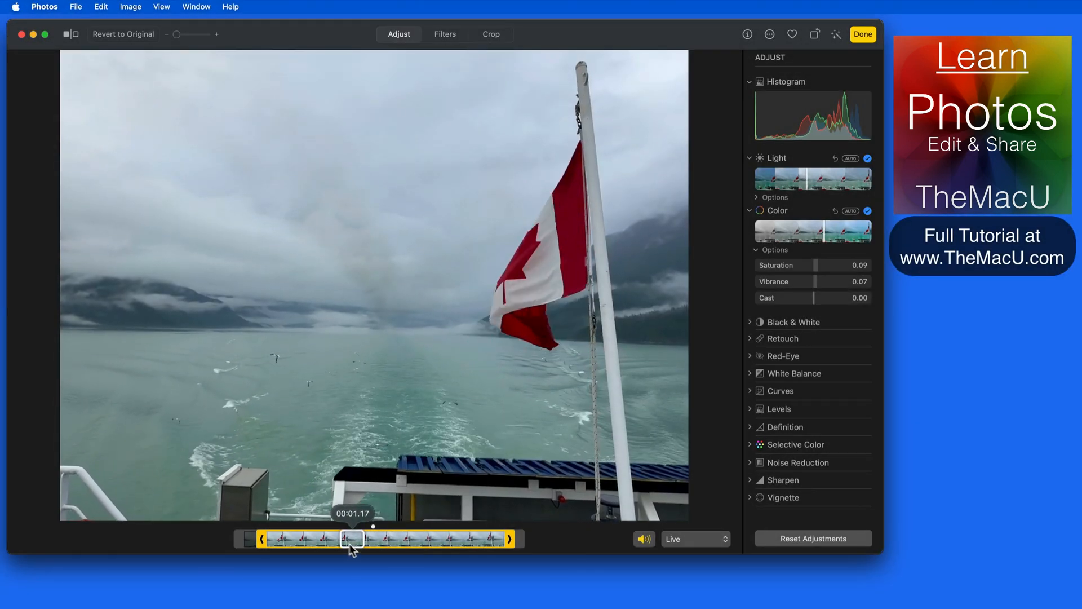
{"action": "left_click_drag", "start_coordinate": [352, 539], "coordinate": [298, 539]}
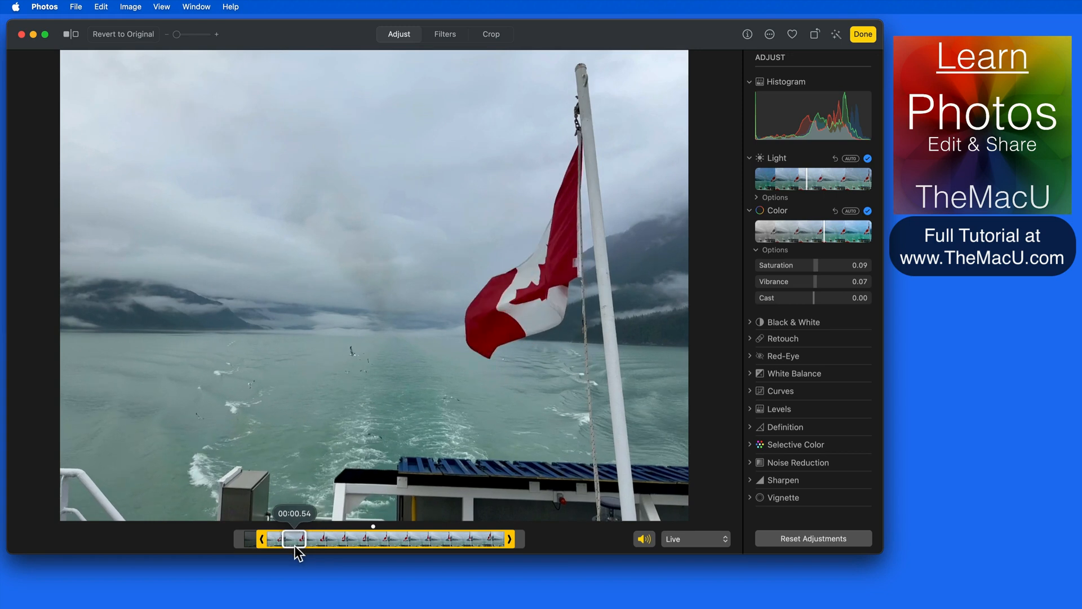
{"action": "left_click_drag", "start_coordinate": [294, 539], "coordinate": [317, 538]}
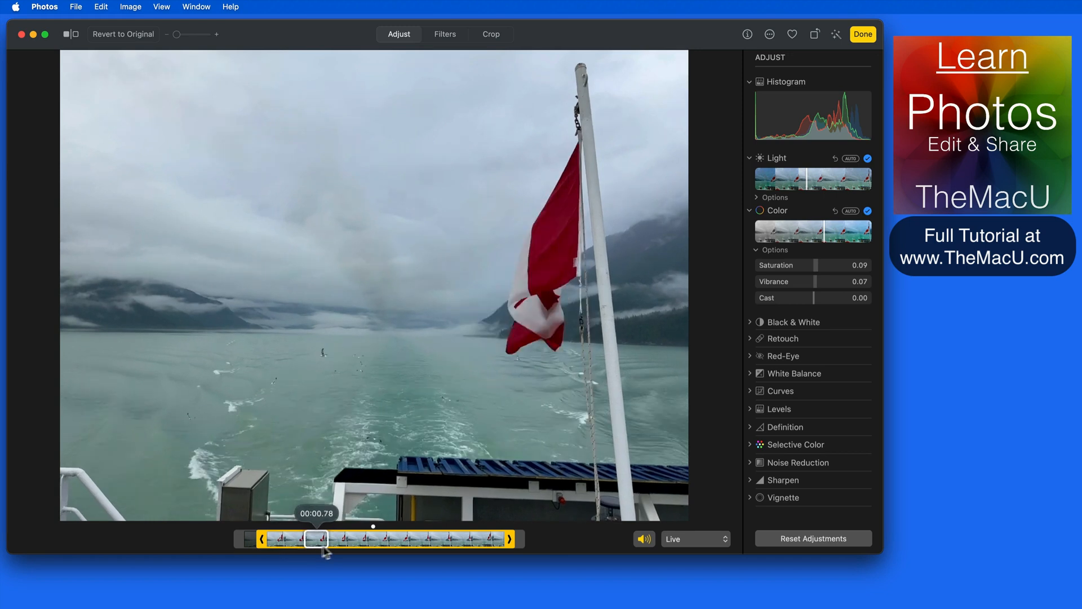
{"action": "left_click_drag", "start_coordinate": [324, 538], "coordinate": [360, 538]}
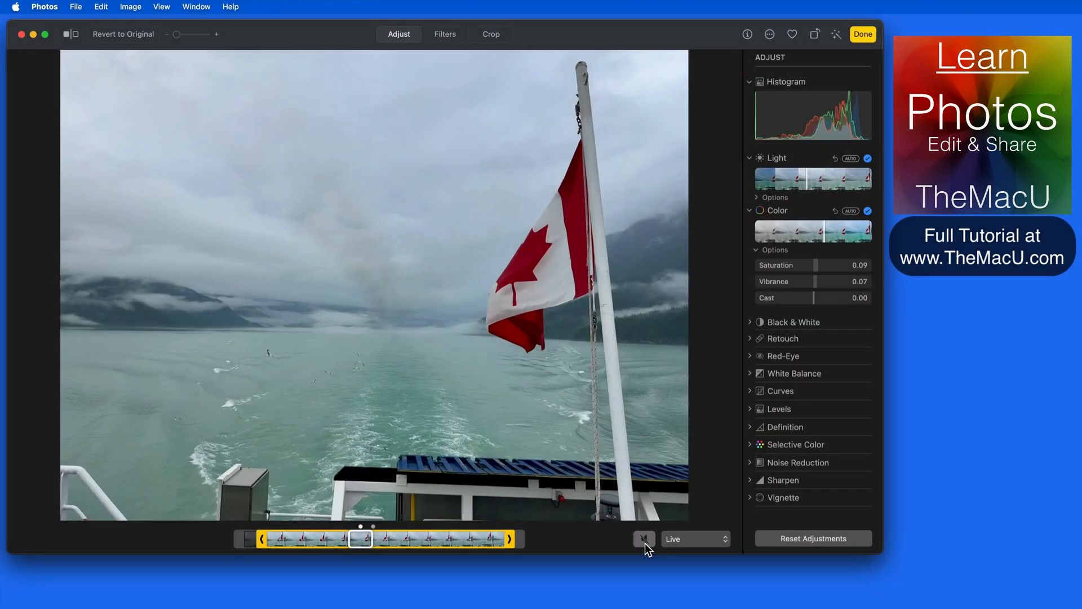
Toggle the flag photo's sound and switch its Live effect to Loop
{"action": "left_click", "coordinate": [644, 539]}
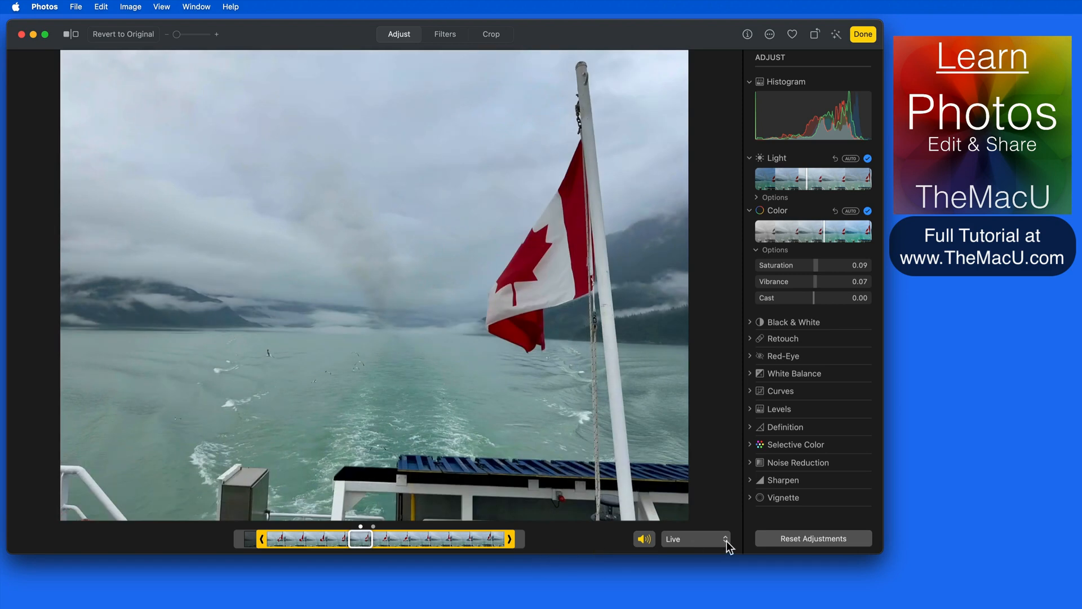
{"action": "left_click", "coordinate": [694, 539]}
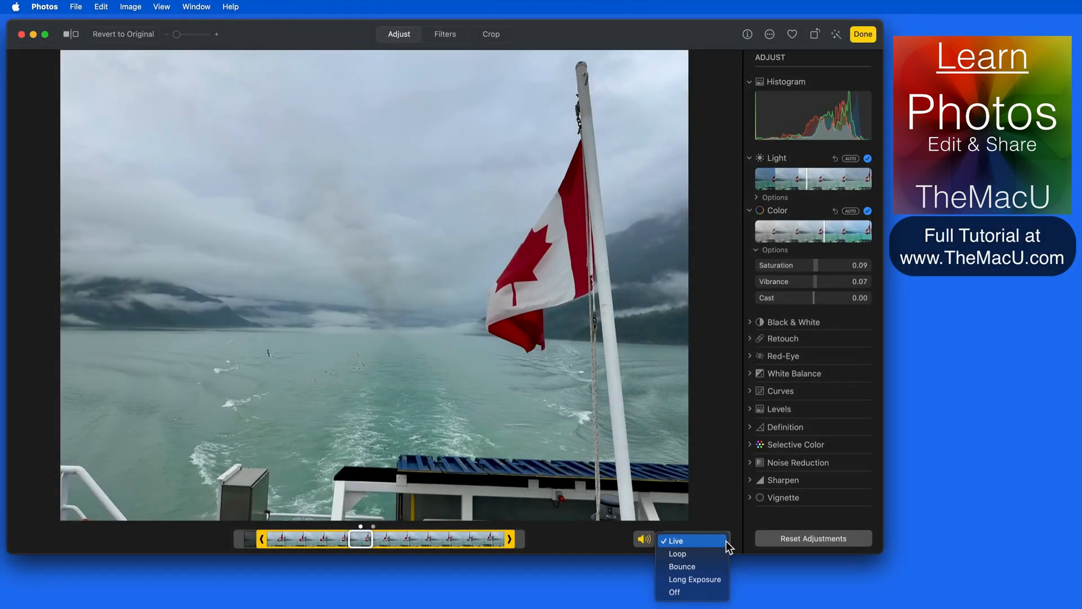
{"action": "mouse_move", "coordinate": [691, 554]}
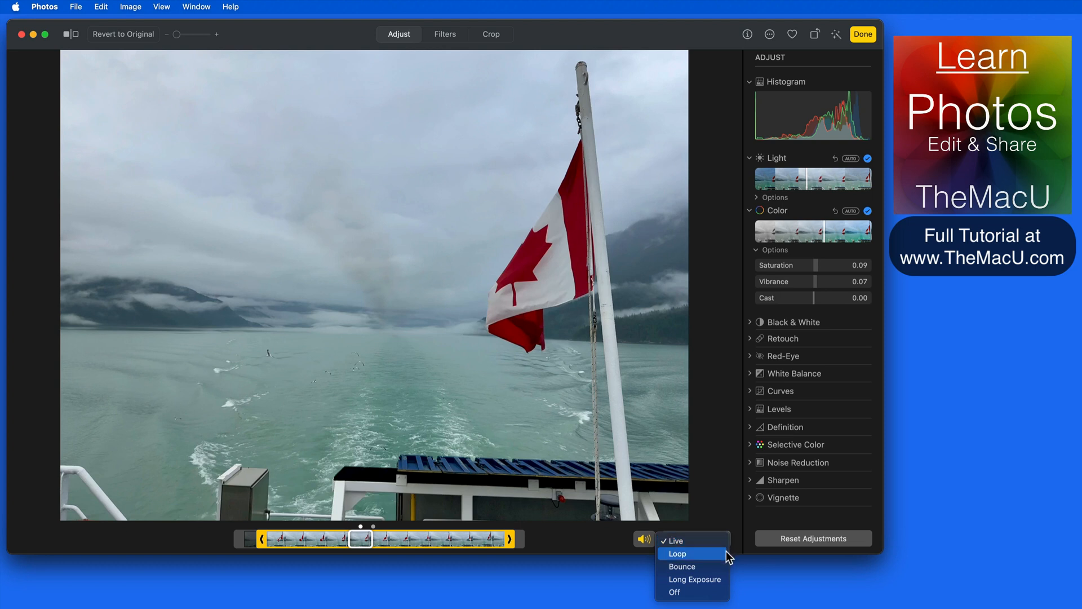
{"action": "mouse_move", "coordinate": [695, 579]}
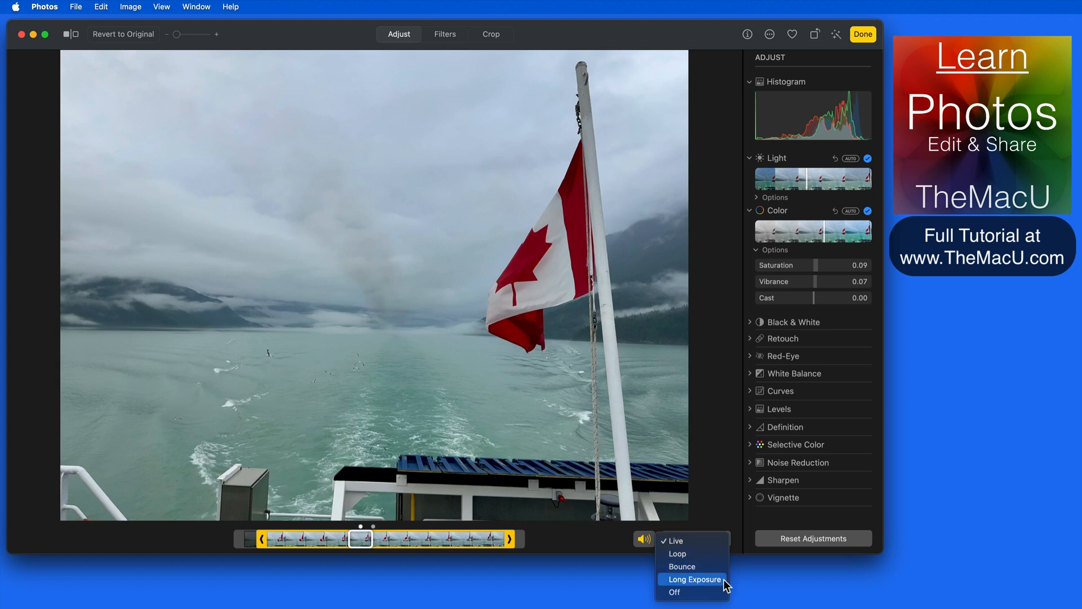
{"action": "left_click", "coordinate": [676, 554]}
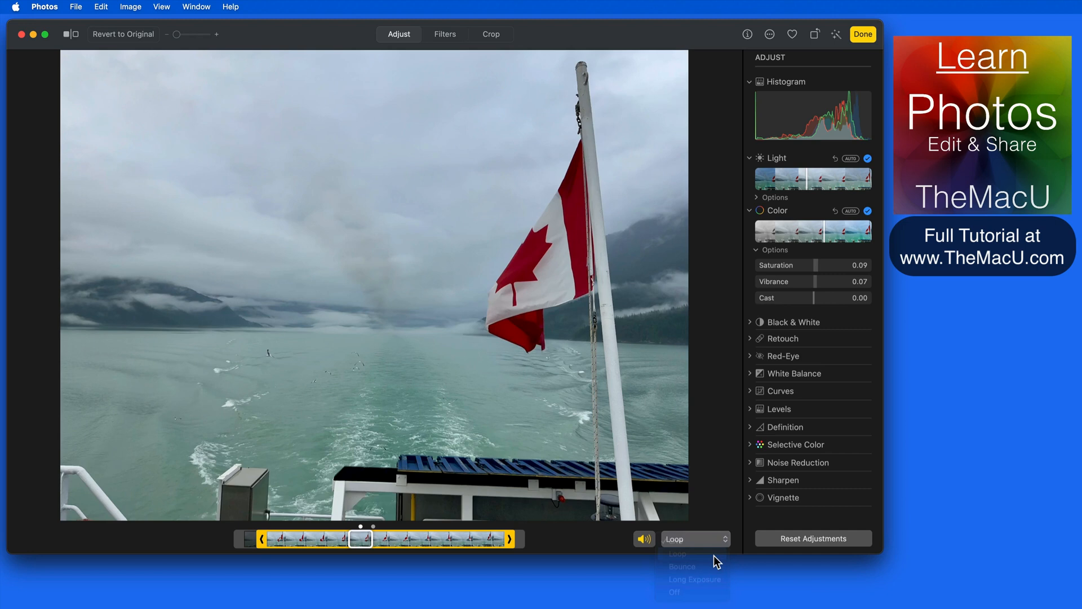
Change the flag photo's effect from Loop to Bounce, reopening the effects list
{"action": "left_click", "coordinate": [677, 553]}
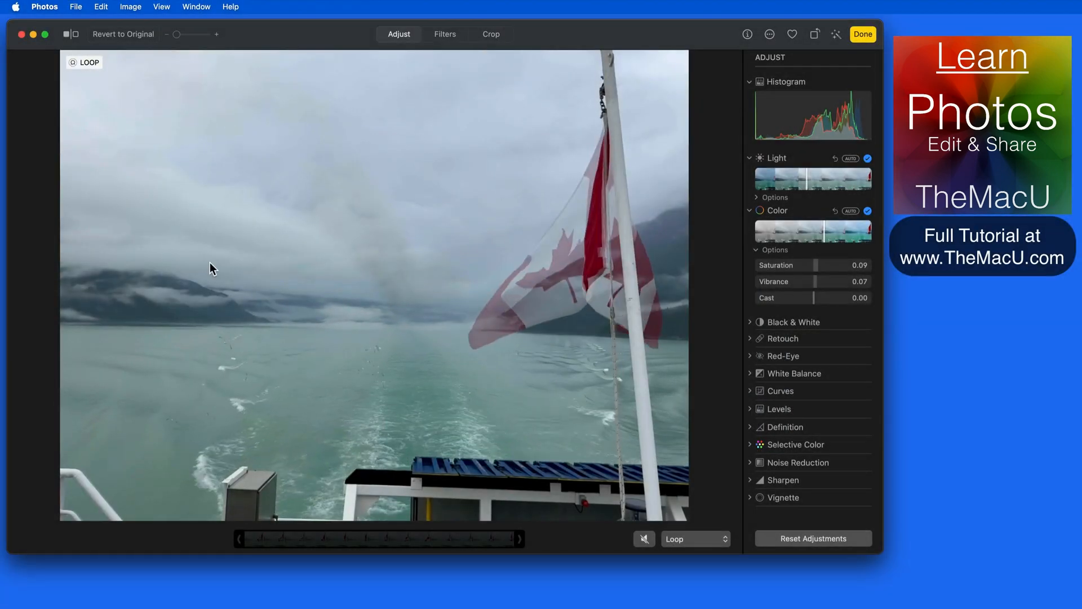
{"action": "left_click", "coordinate": [694, 539]}
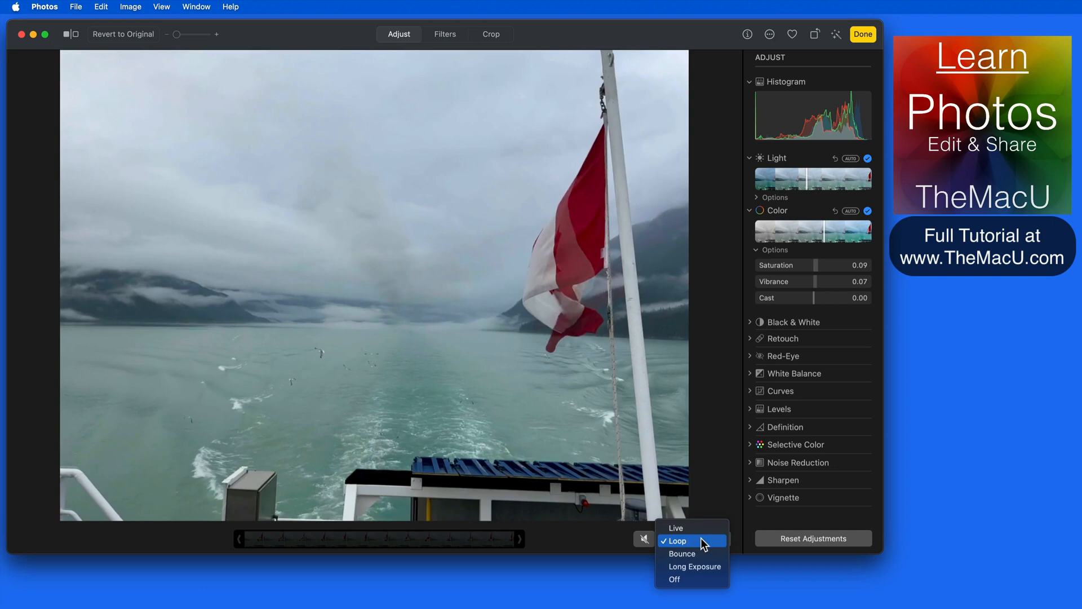
{"action": "left_click", "coordinate": [683, 554]}
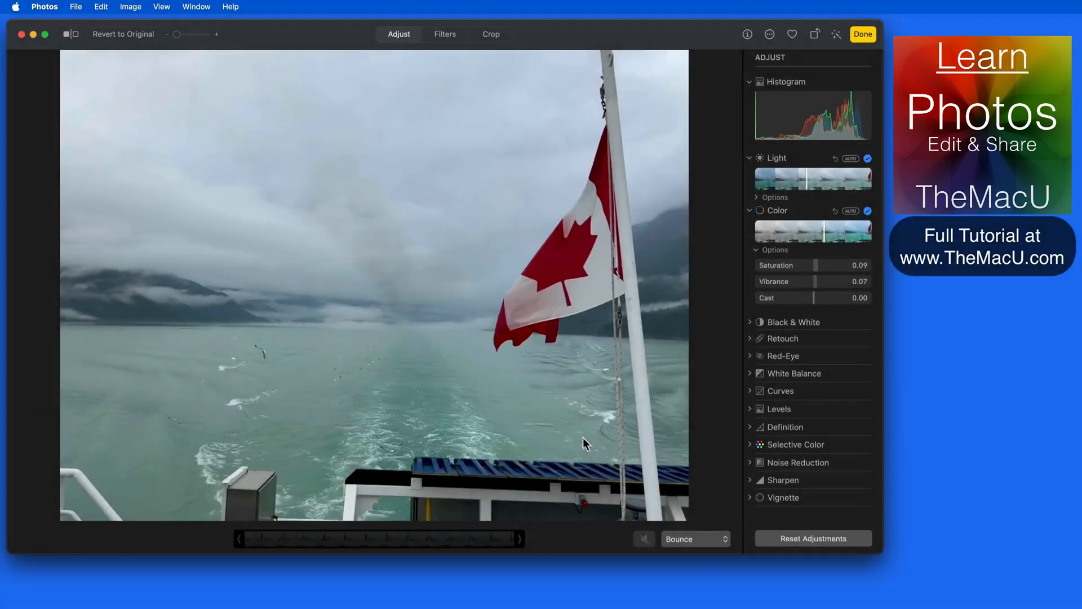
{"action": "left_click", "coordinate": [695, 538]}
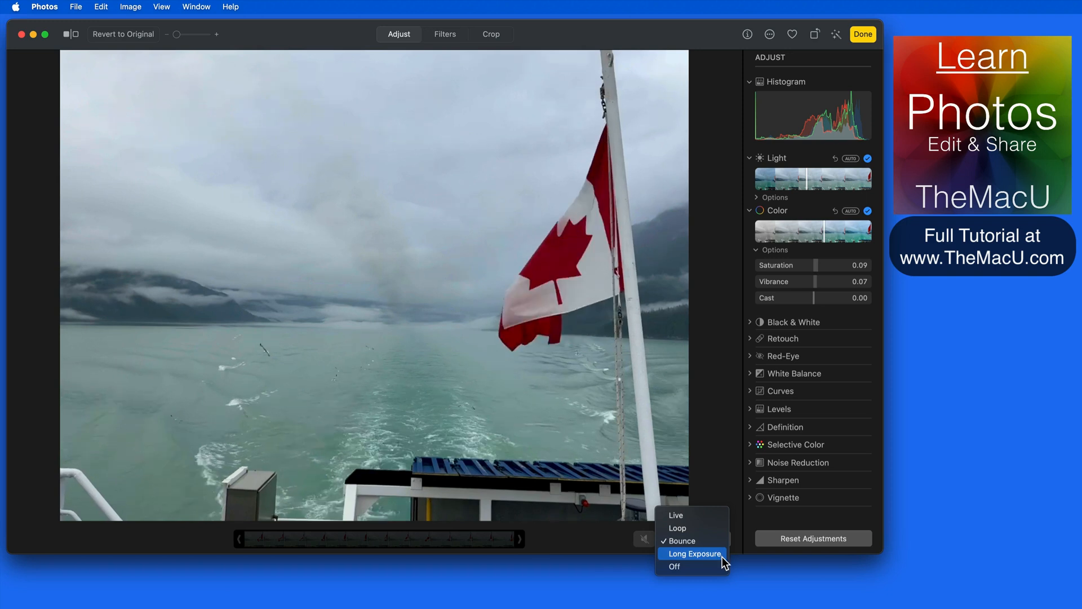
Apply Long Exposure to the boat photo and the waterfall Live Photo
{"action": "left_click", "coordinate": [694, 554]}
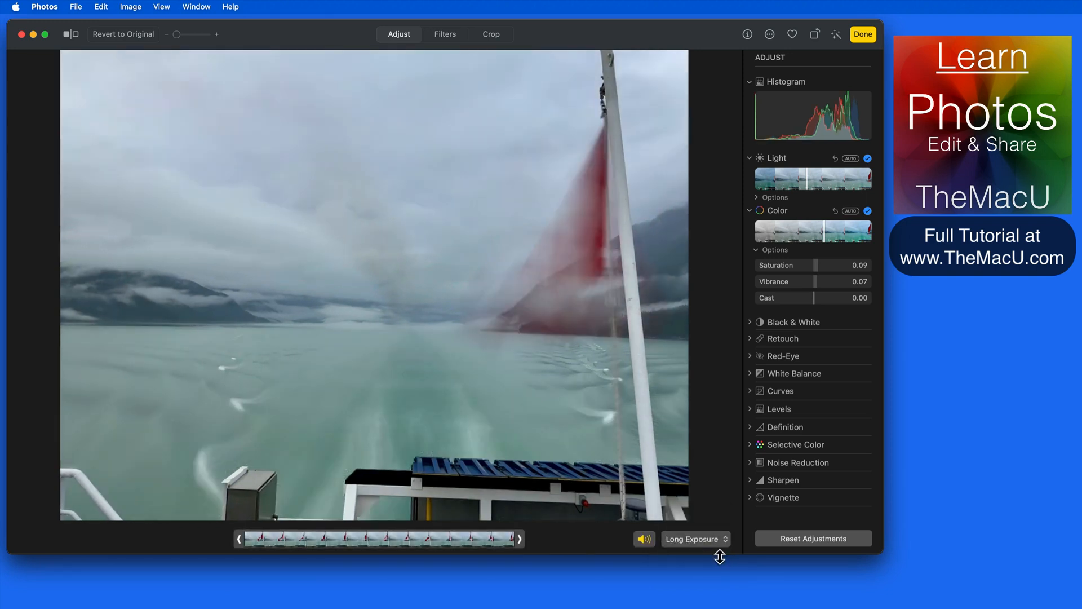
{"action": "left_click", "coordinate": [694, 539]}
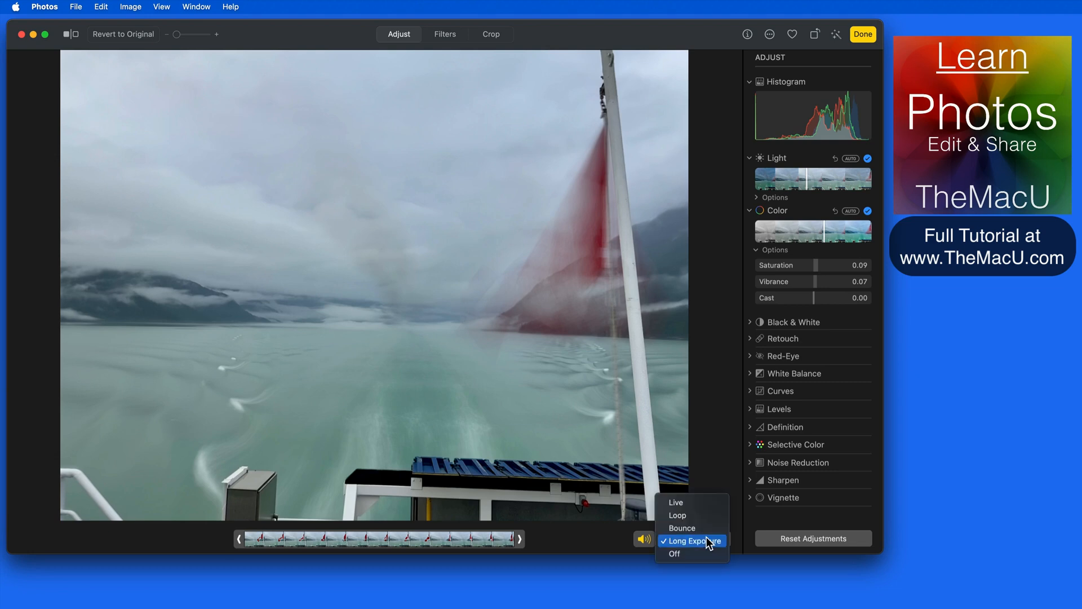
{"action": "left_click", "coordinate": [675, 502]}
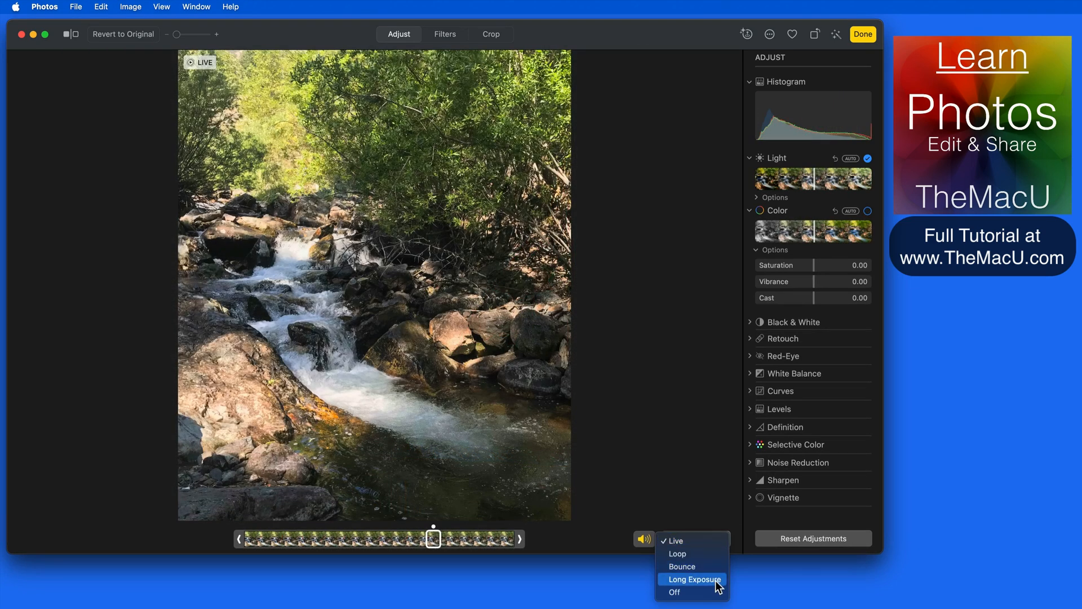
{"action": "left_click", "coordinate": [693, 579]}
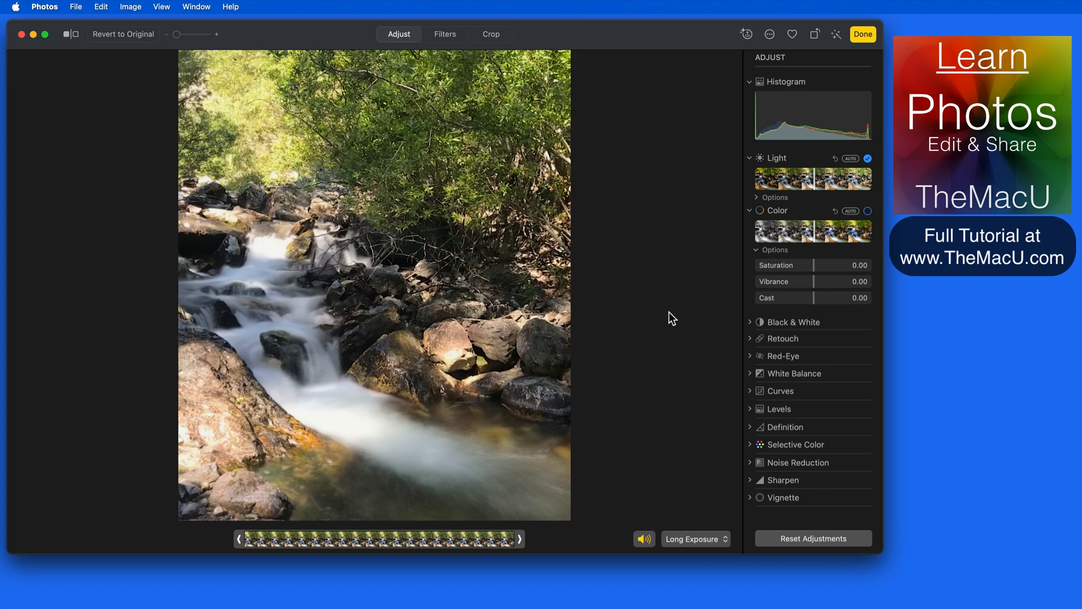
{"action": "mouse_move", "coordinate": [696, 554]}
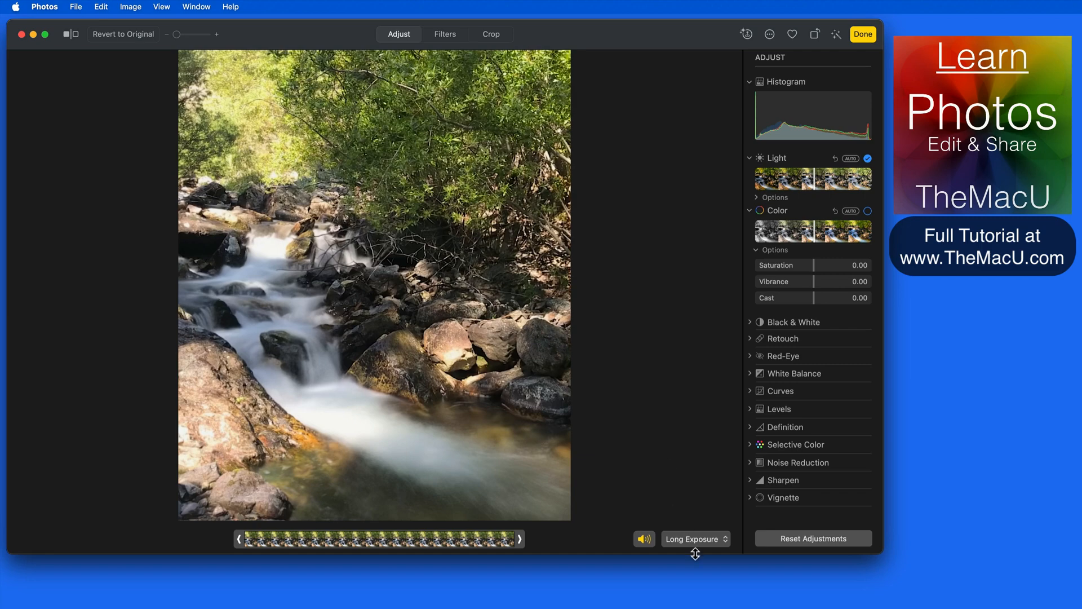
{"action": "left_click", "coordinate": [694, 538]}
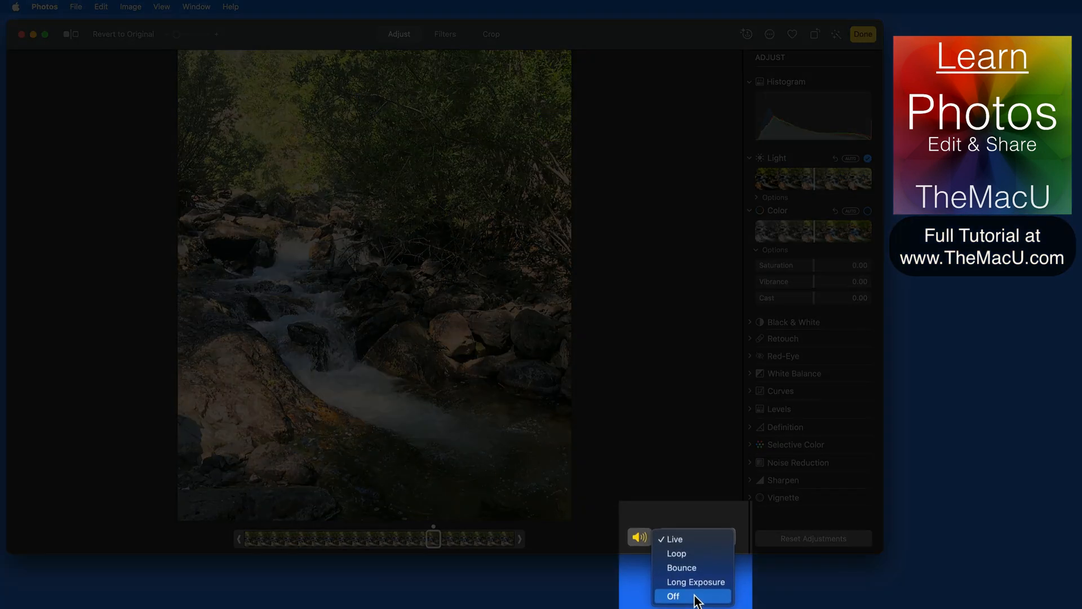
Set the waterfall photo's effect to Off and finish editing
{"action": "left_click", "coordinate": [673, 596]}
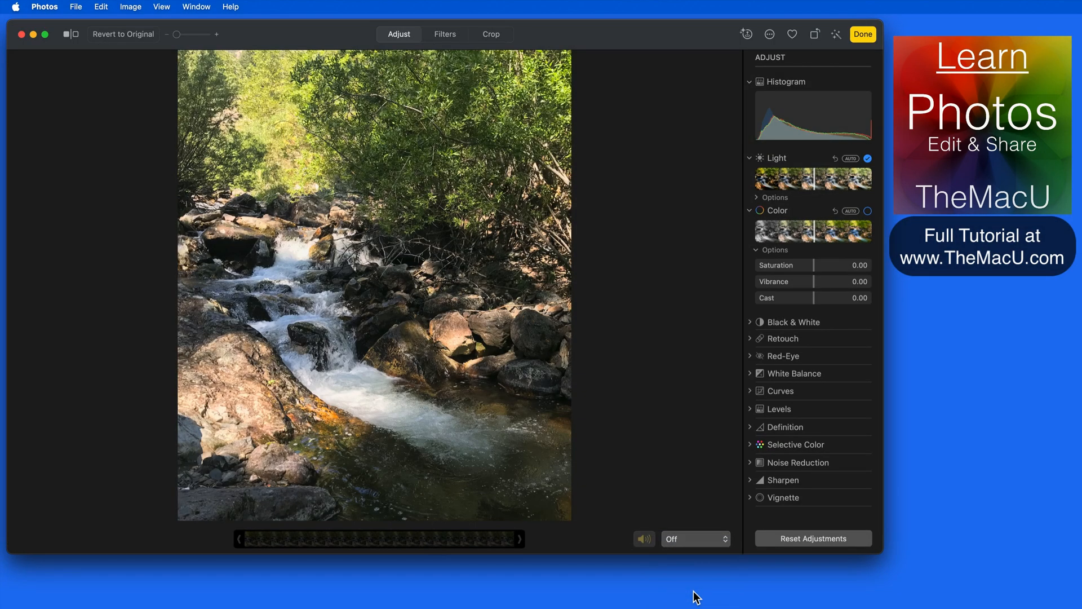
{"action": "mouse_move", "coordinate": [713, 299]}
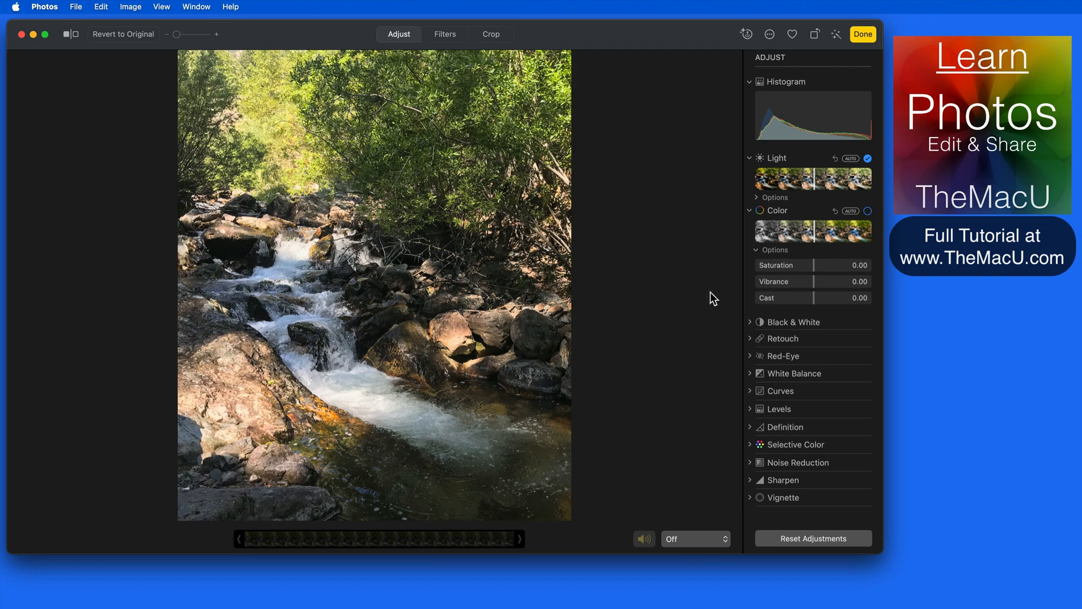
{"action": "left_click", "coordinate": [862, 34]}
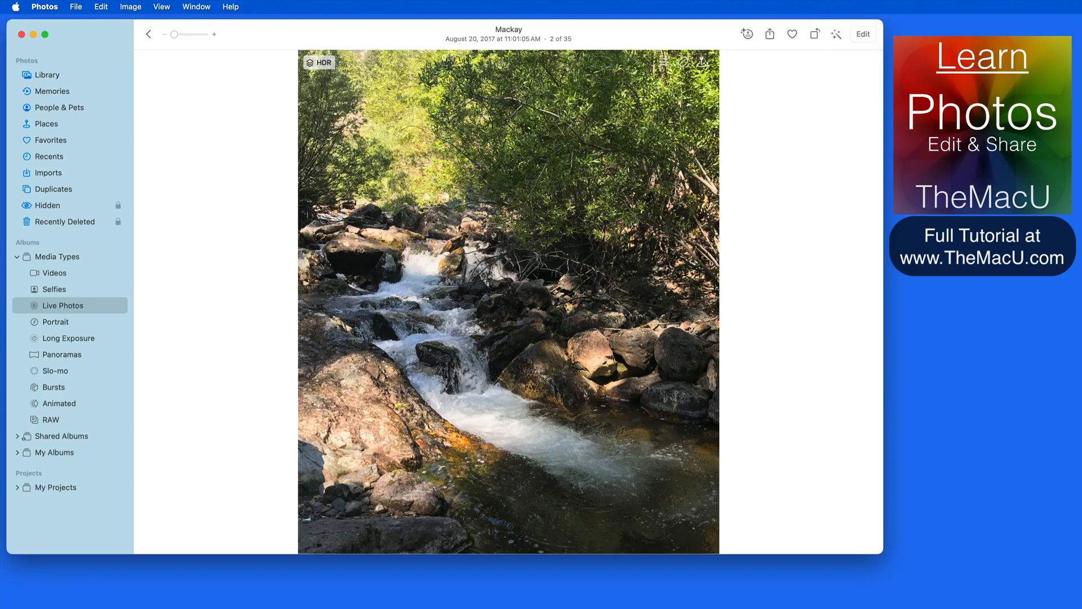
{"action": "left_click", "coordinate": [318, 62]}
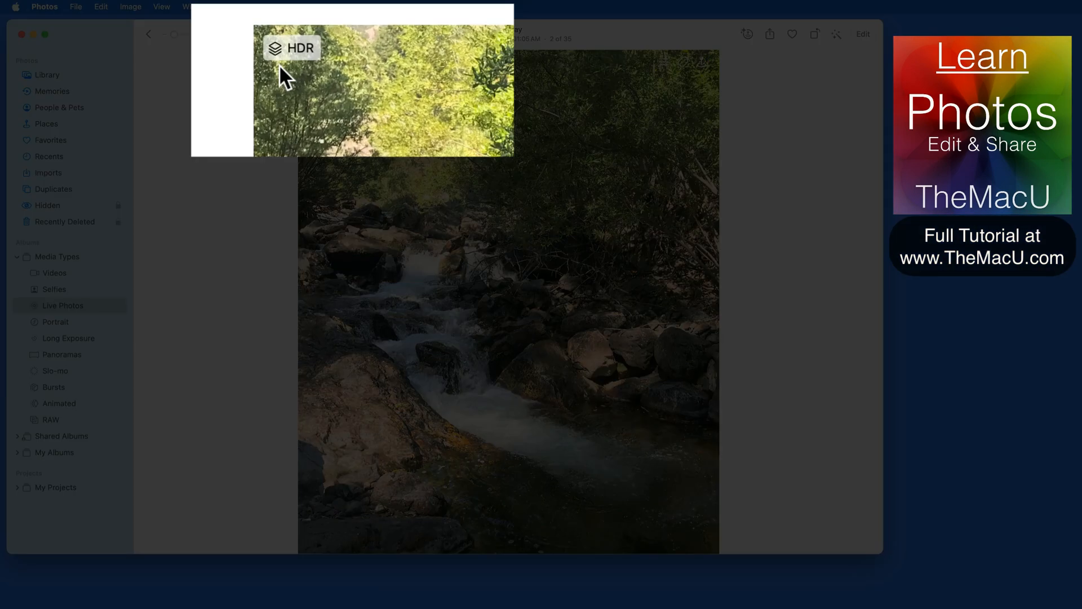
{"action": "mouse_move", "coordinate": [102, 312]}
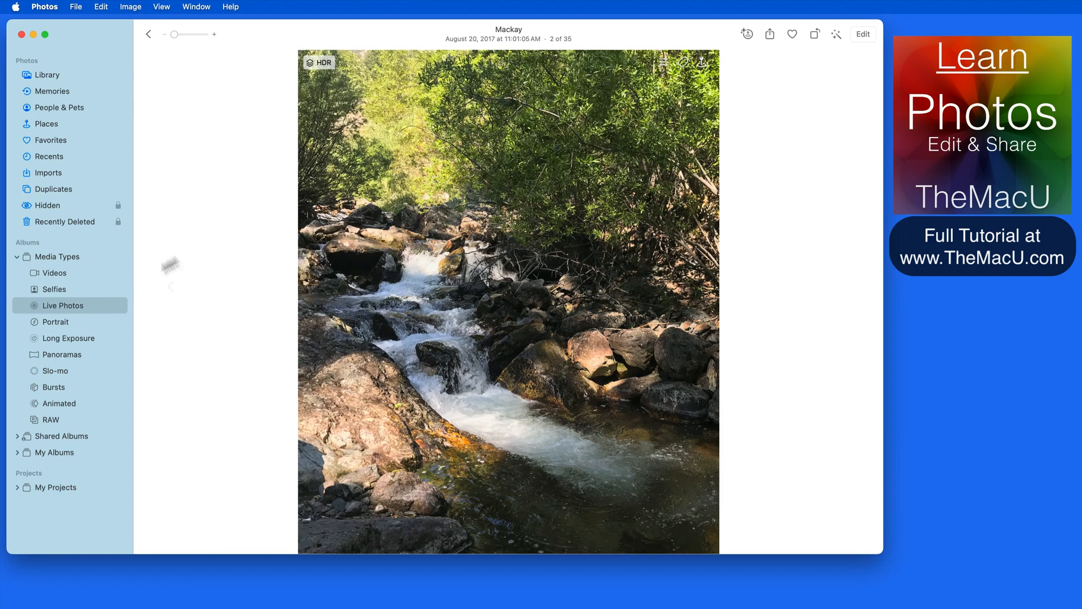
{"action": "mouse_move", "coordinate": [307, 84]}
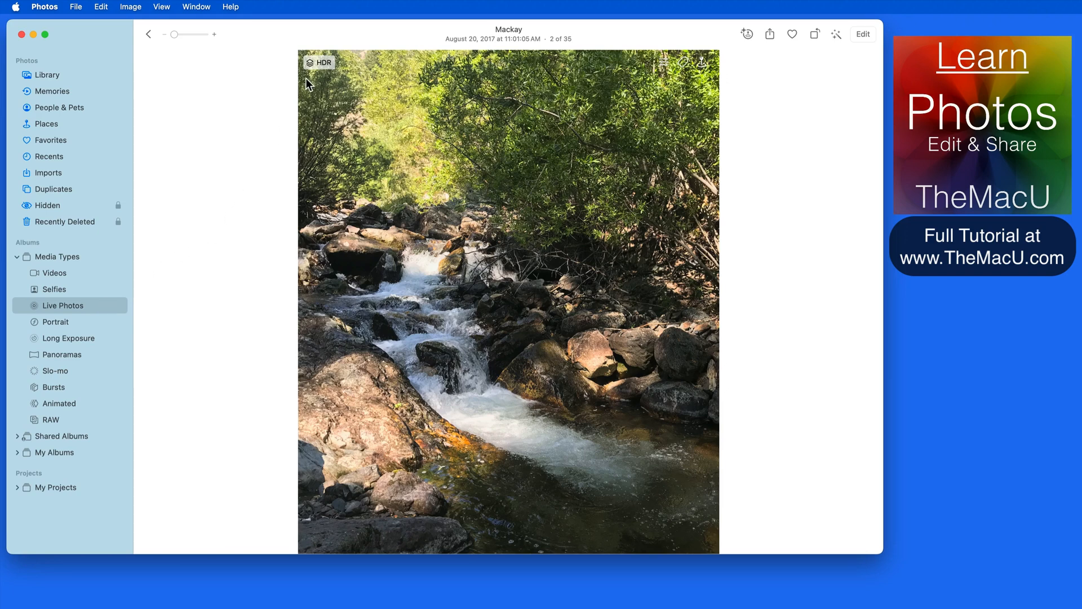
Reopen the waterfall photo in Edit to check the effect, then finish
{"action": "left_click", "coordinate": [862, 33]}
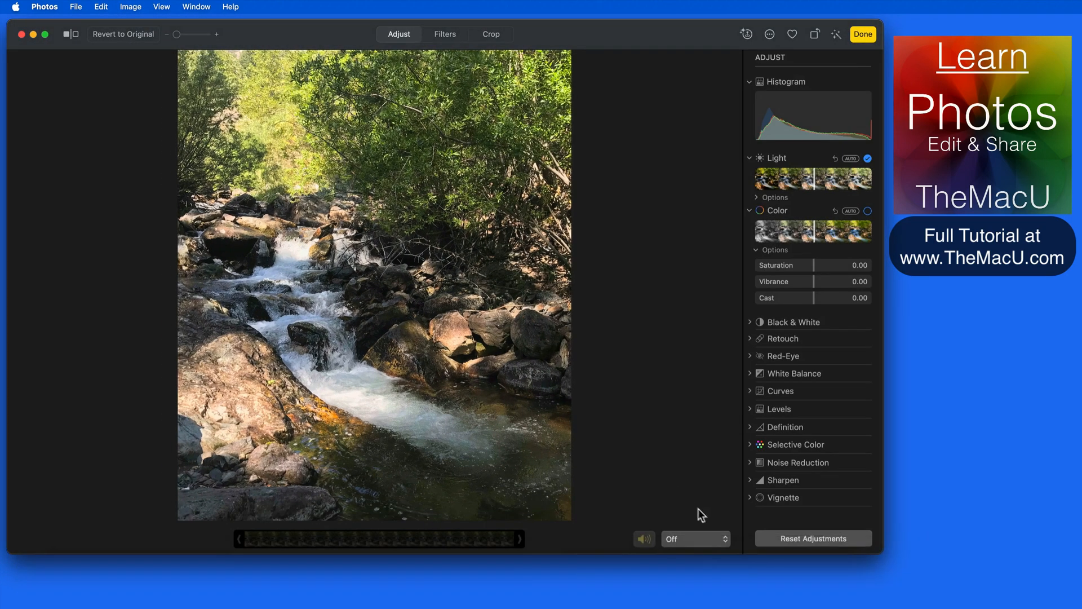
{"action": "left_click", "coordinate": [695, 539]}
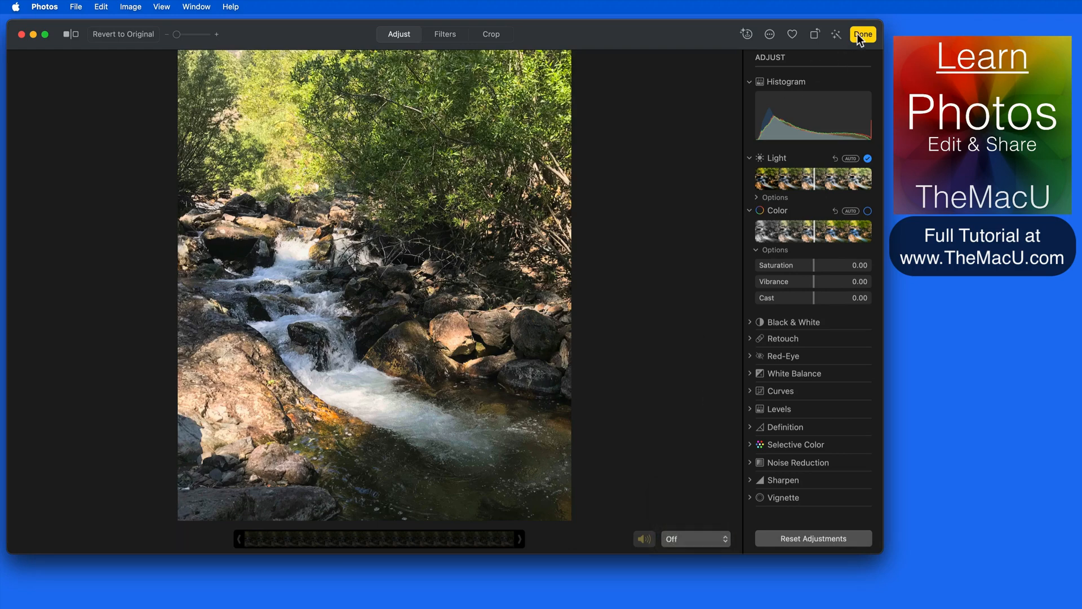
{"action": "left_click", "coordinate": [862, 34]}
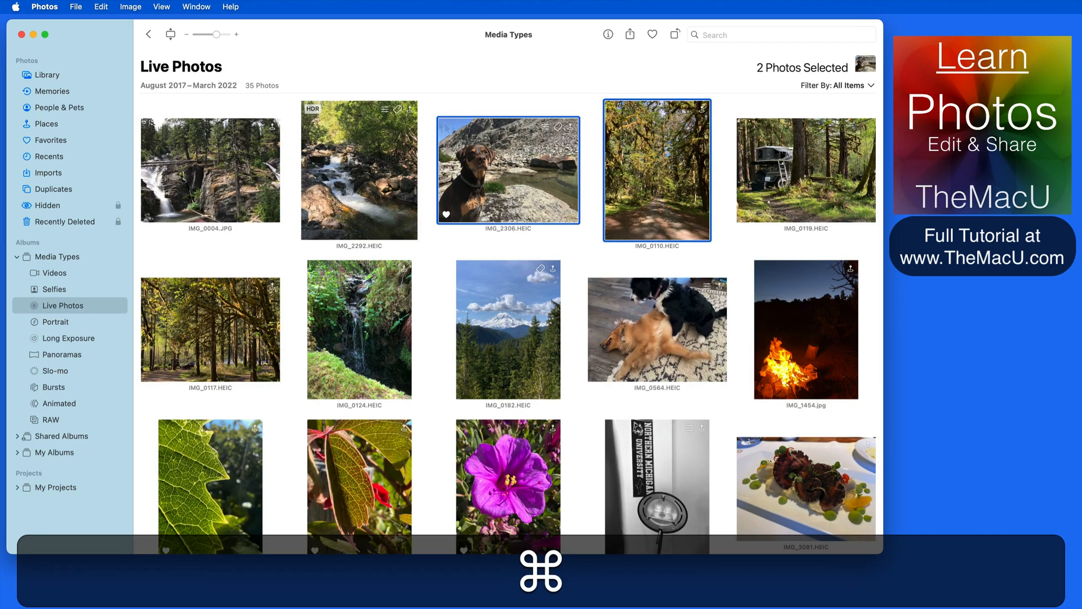
Duplicate the waterfall photo as a still photo from its context menu
{"action": "left_click", "coordinate": [130, 7]}
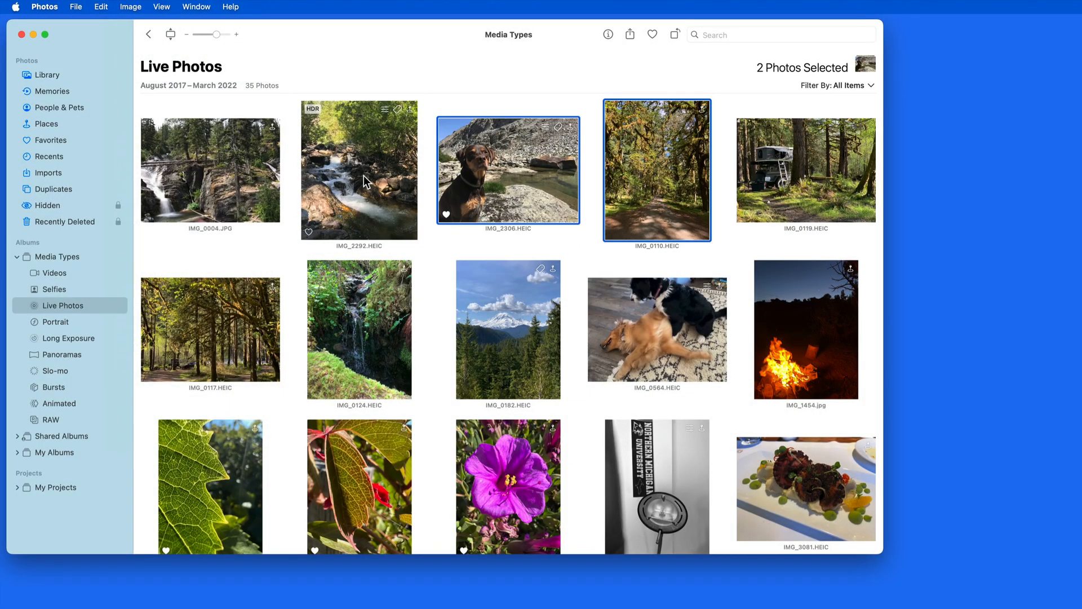
{"action": "right_click", "coordinate": [360, 170]}
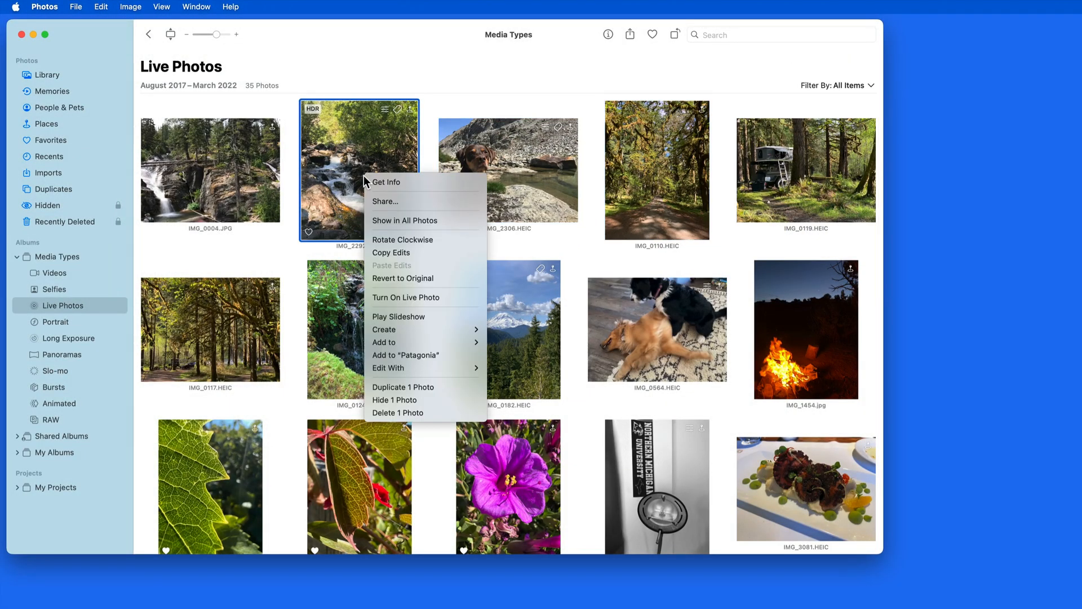
{"action": "mouse_move", "coordinate": [385, 387]}
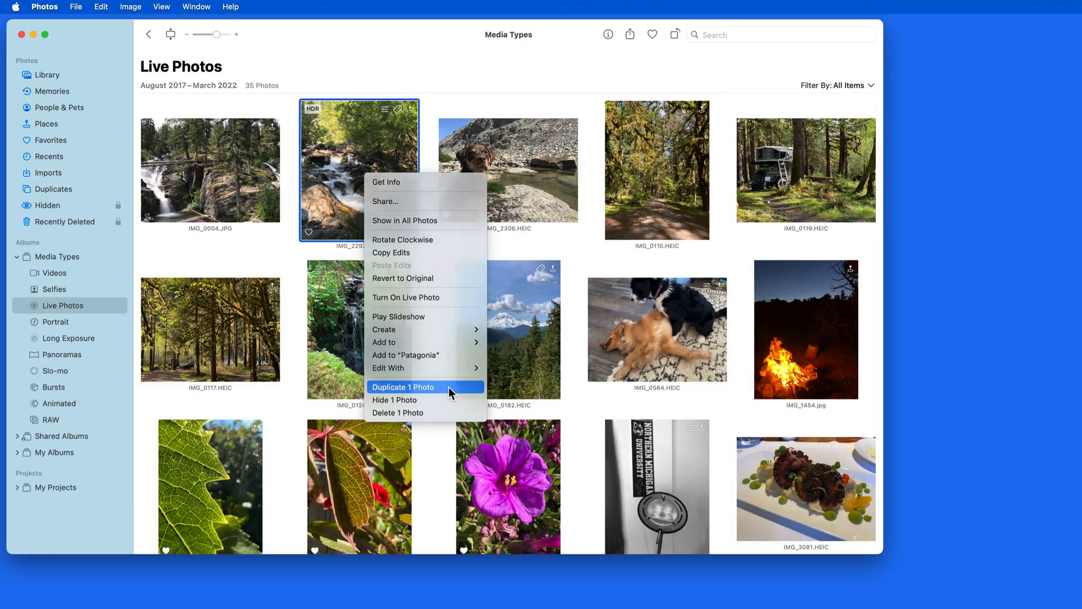
{"action": "left_click", "coordinate": [403, 387]}
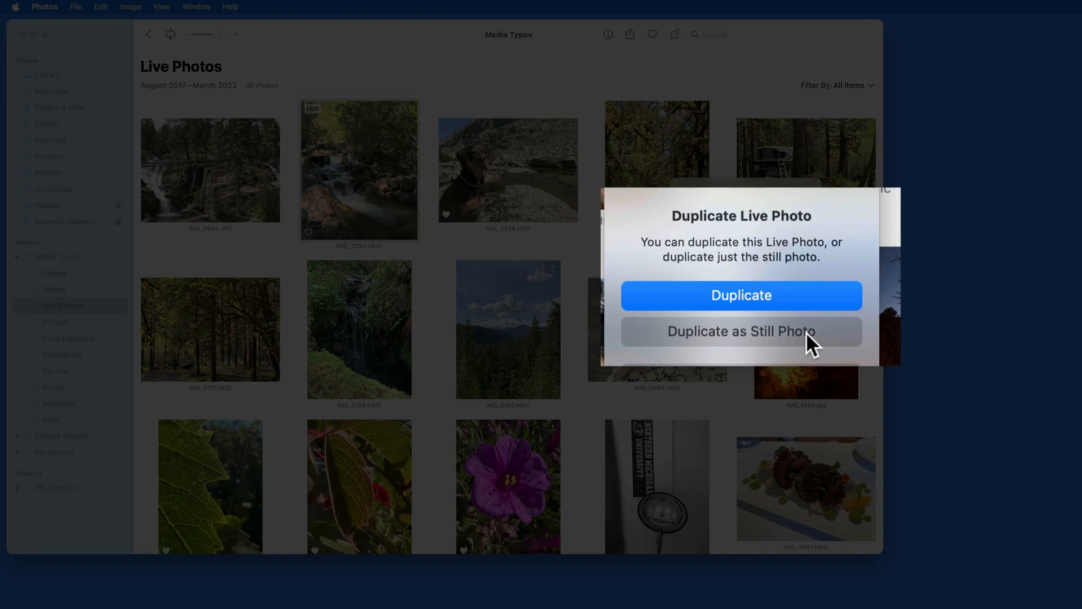
{"action": "left_click", "coordinate": [741, 331]}
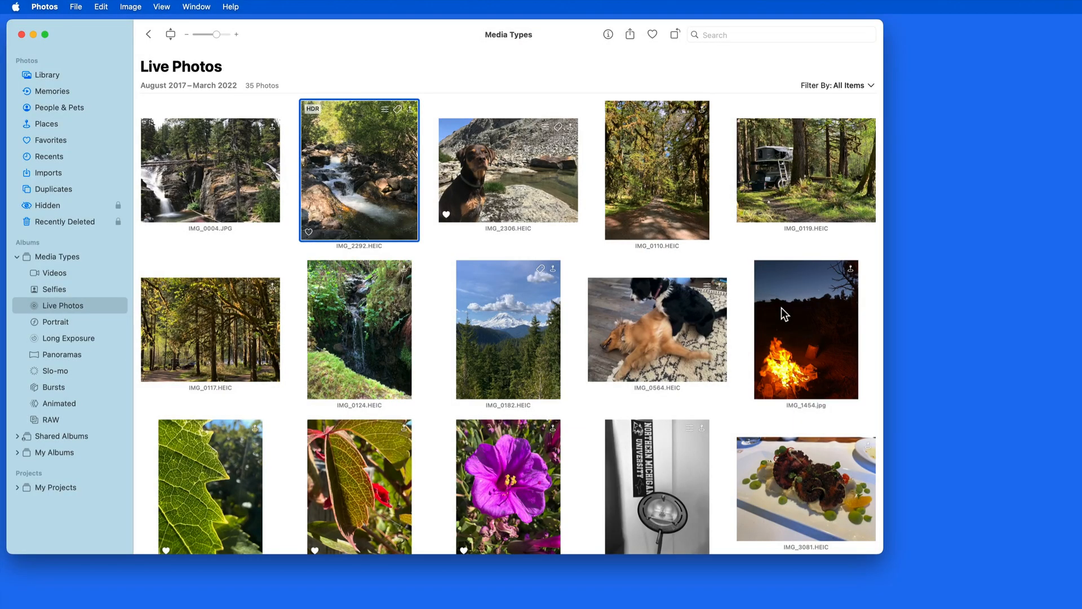
{"action": "mouse_move", "coordinate": [436, 253]}
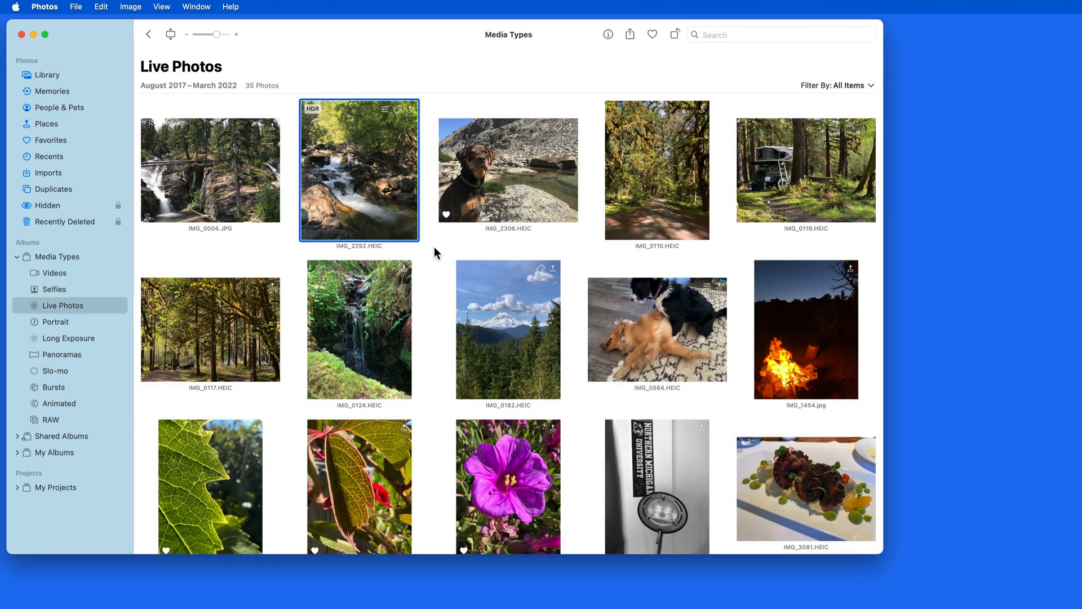